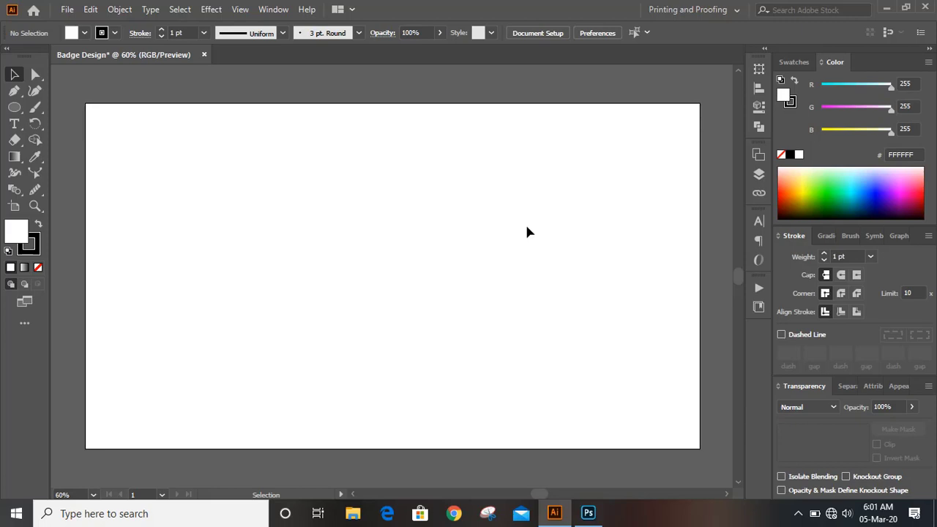
Step: Open Aqua logo.ai from the Aqua Logo folder in tutorial videos
left_click(67, 9)
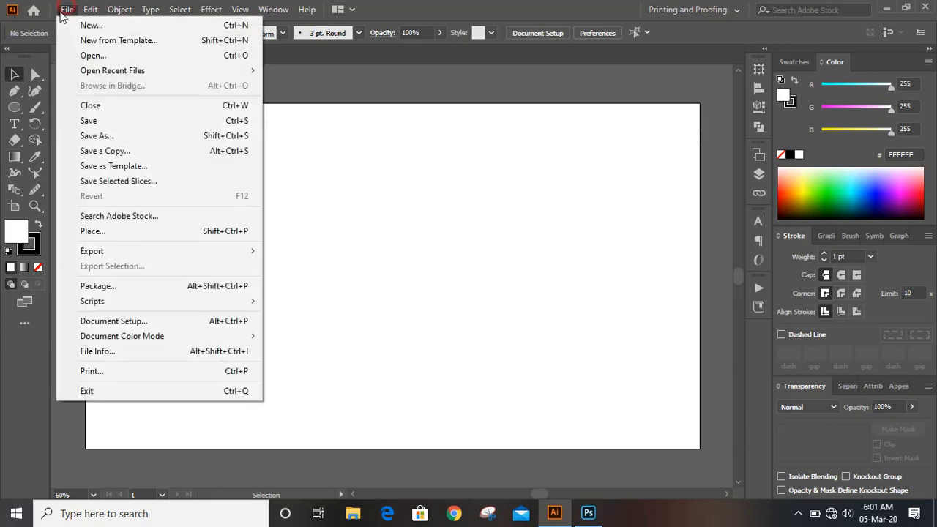
left_click(93, 54)
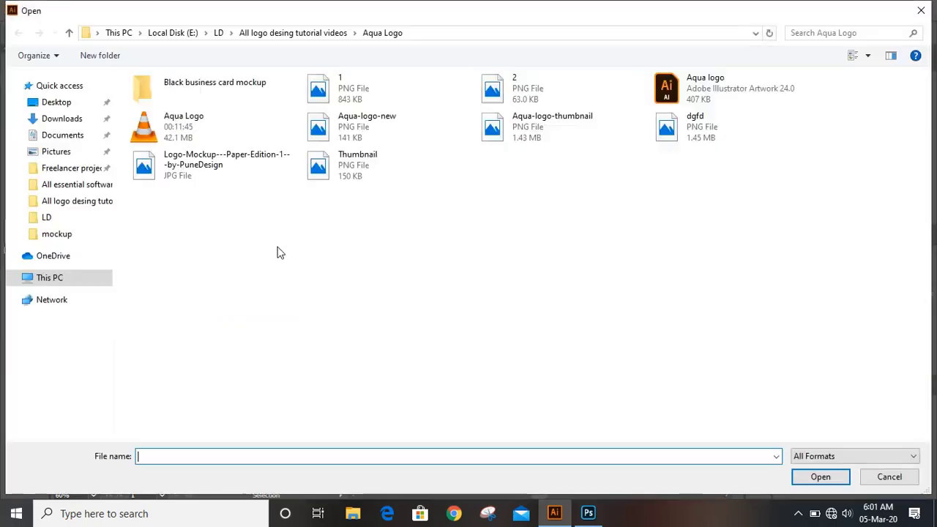
left_click(218, 32)
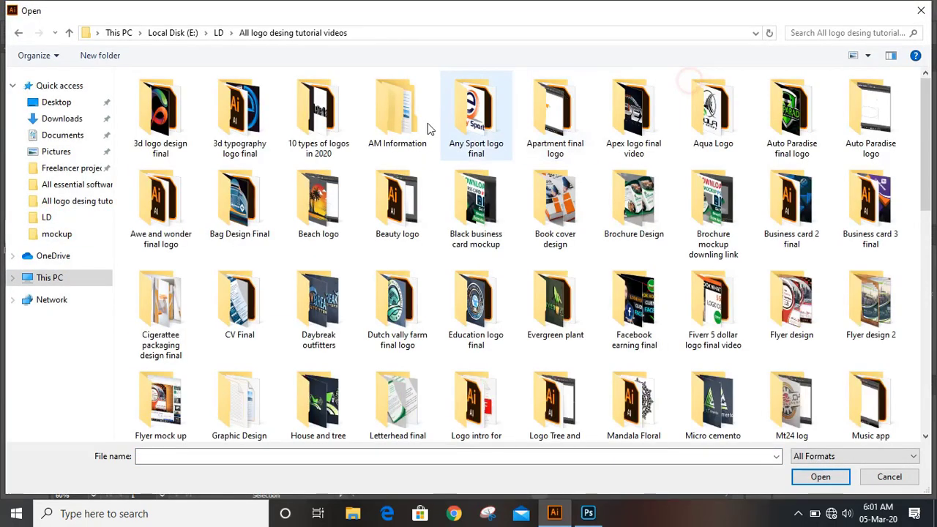
double_click(712, 106)
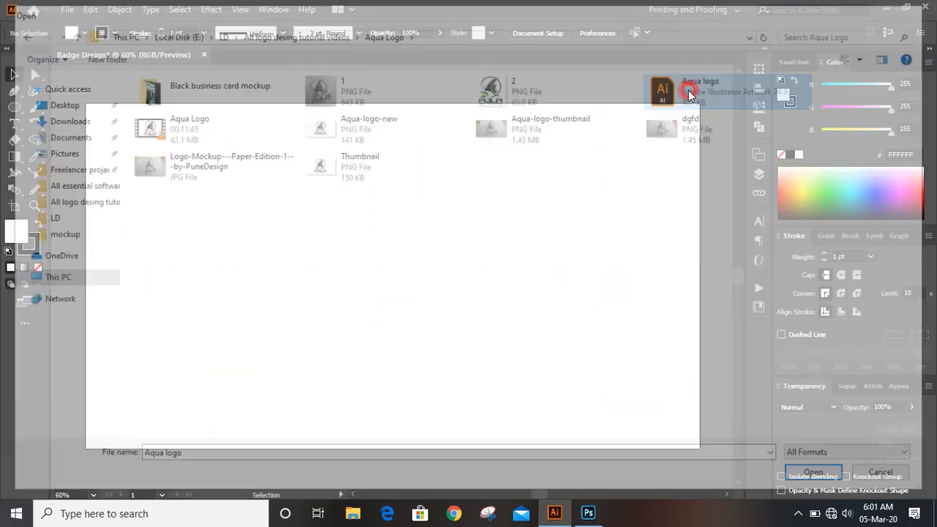
left_click(813, 472)
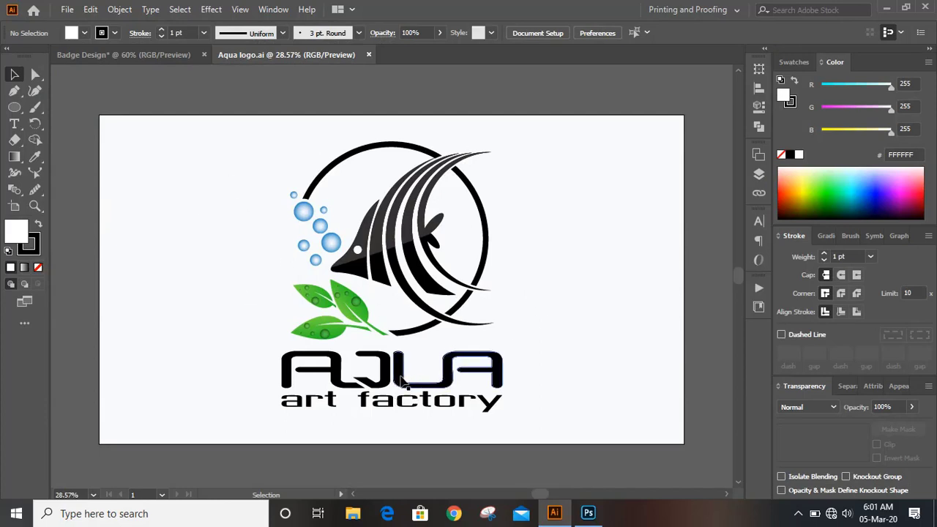
Step: Delete the AQUA art factory text, fill the fish bright red and the ring purple
left_click(392, 380)
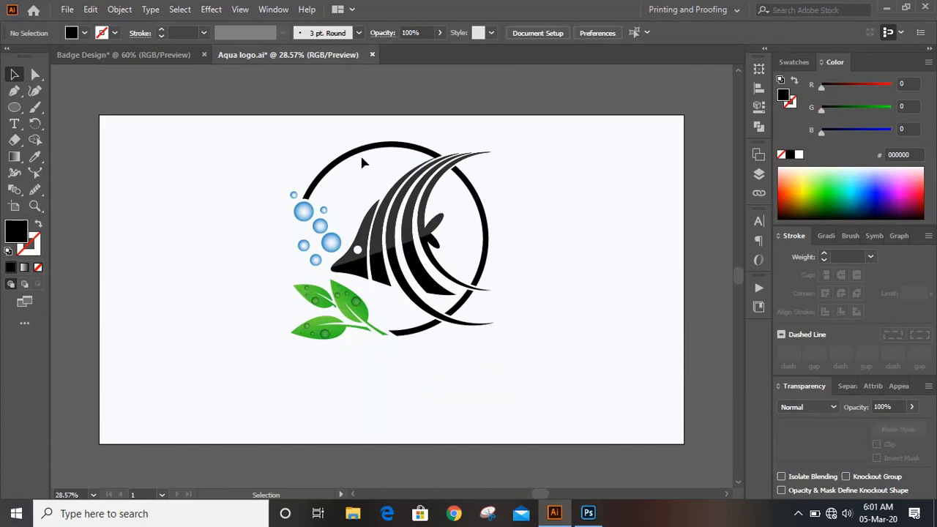
key("ctrl+a")
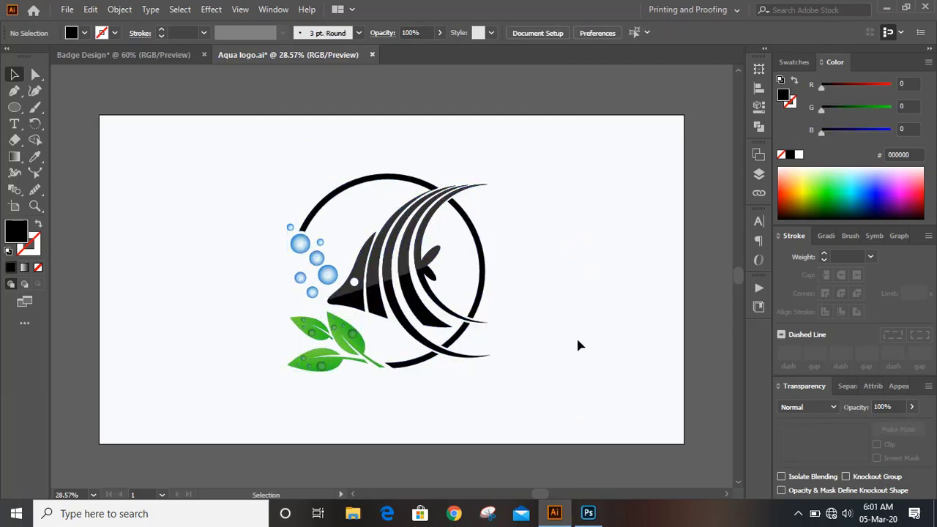
left_click(439, 322)
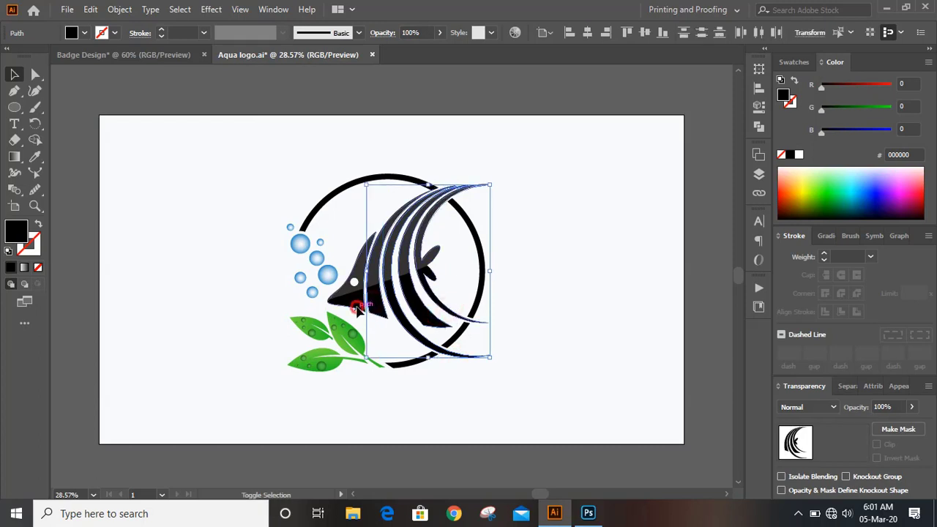
left_click(843, 86)
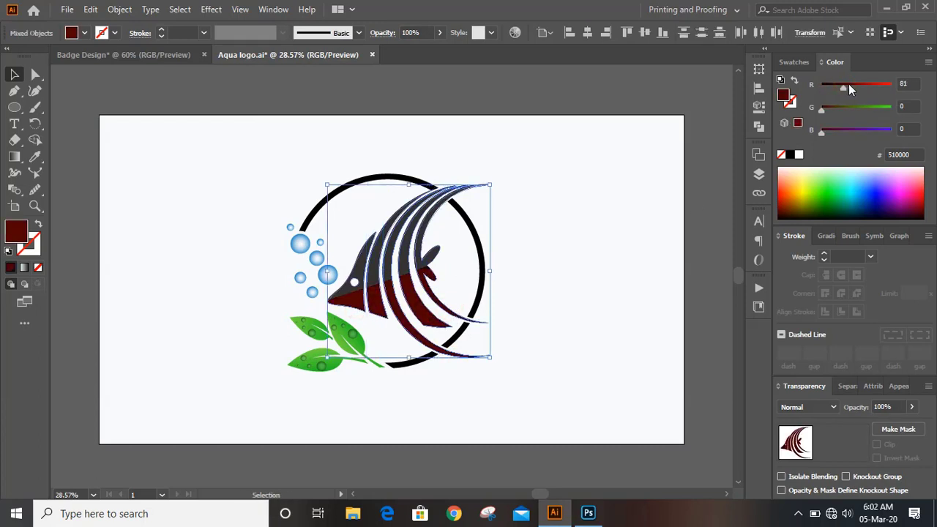
left_click_drag(841, 87, 875, 87)
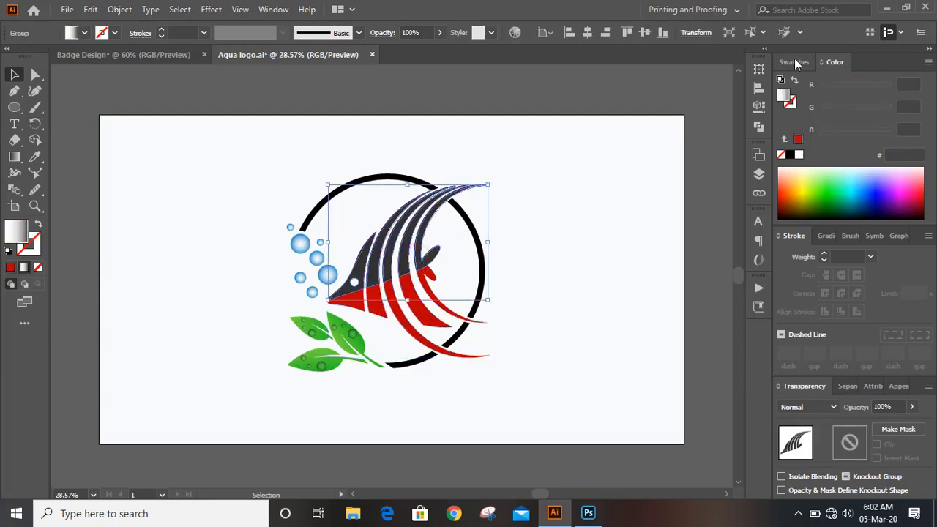
left_click(793, 62)
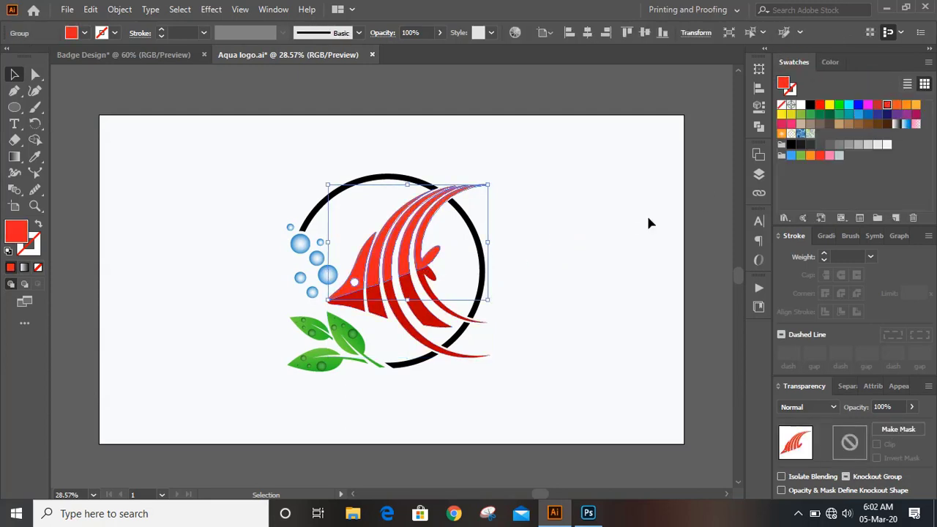
left_click(483, 135)
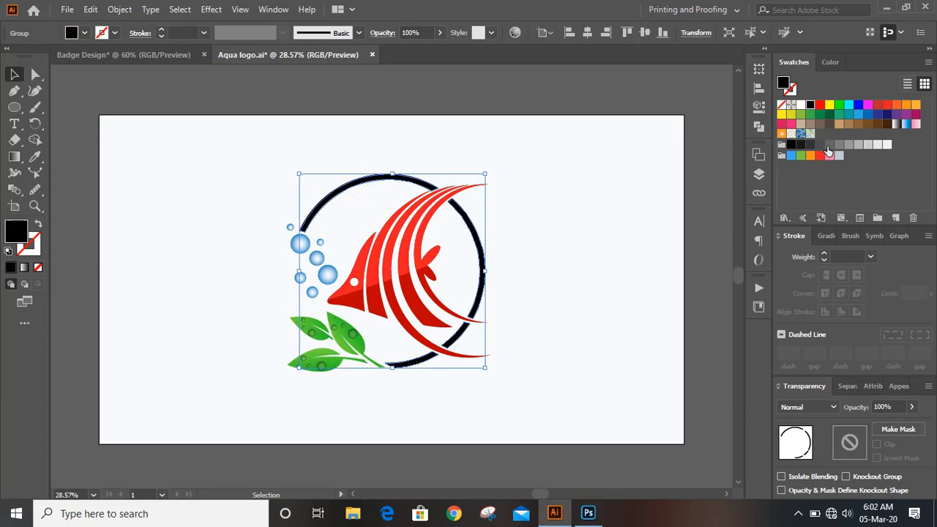
left_click(819, 145)
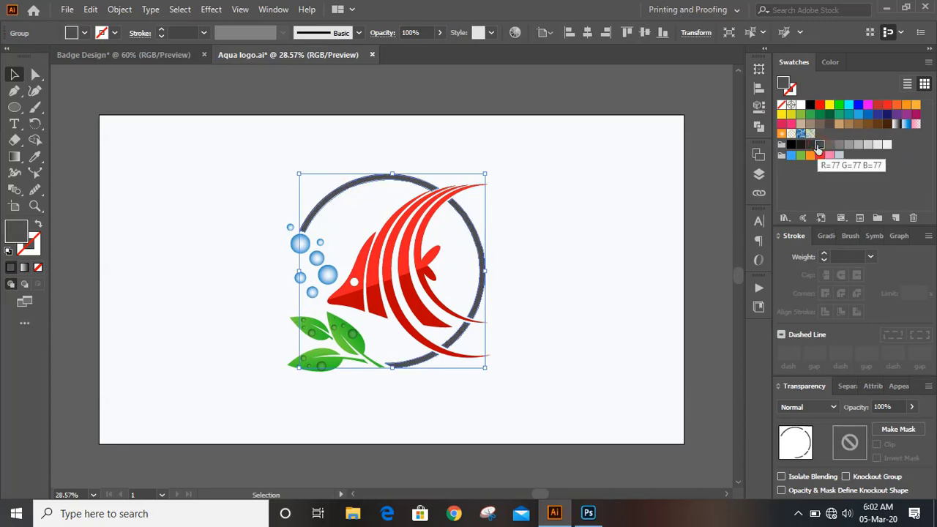
left_click(888, 113)
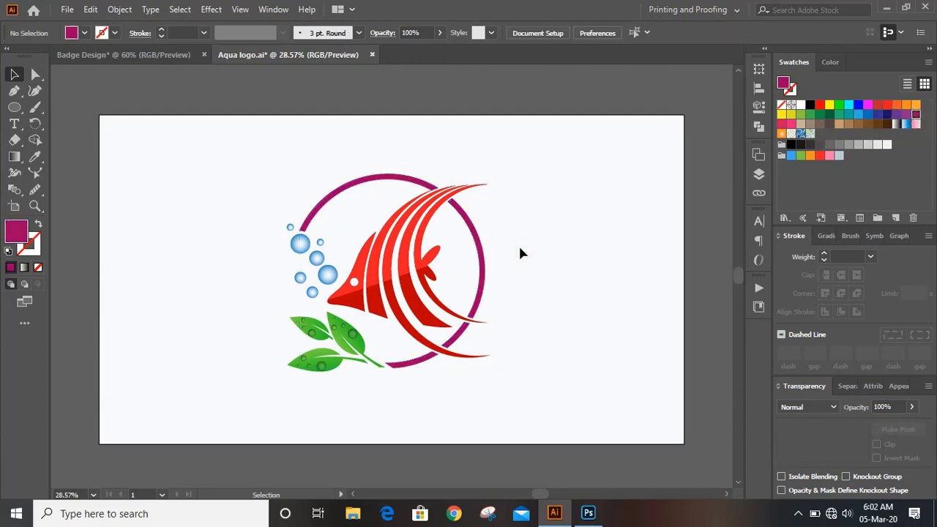
mouse_move(468, 210)
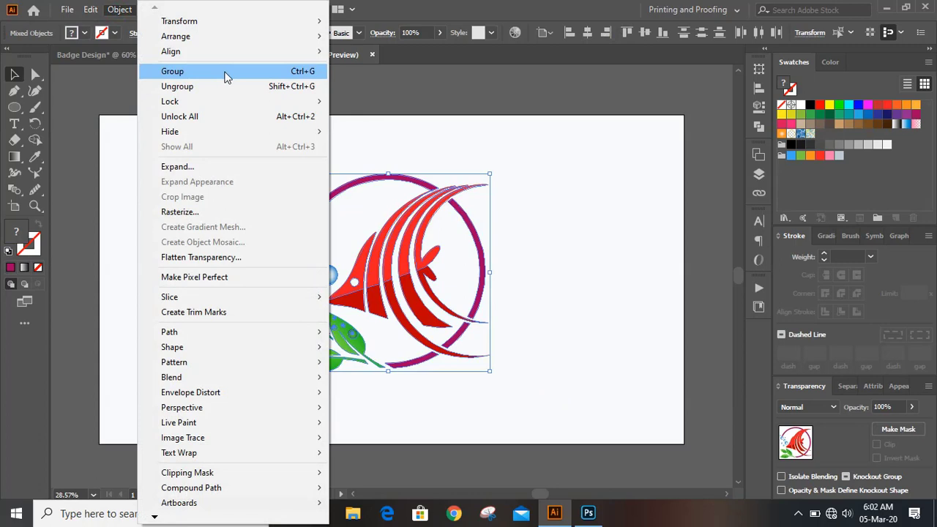
Step: Group the logo, outline a large thin circle around it, and centre both horizontally
left_click(225, 180)
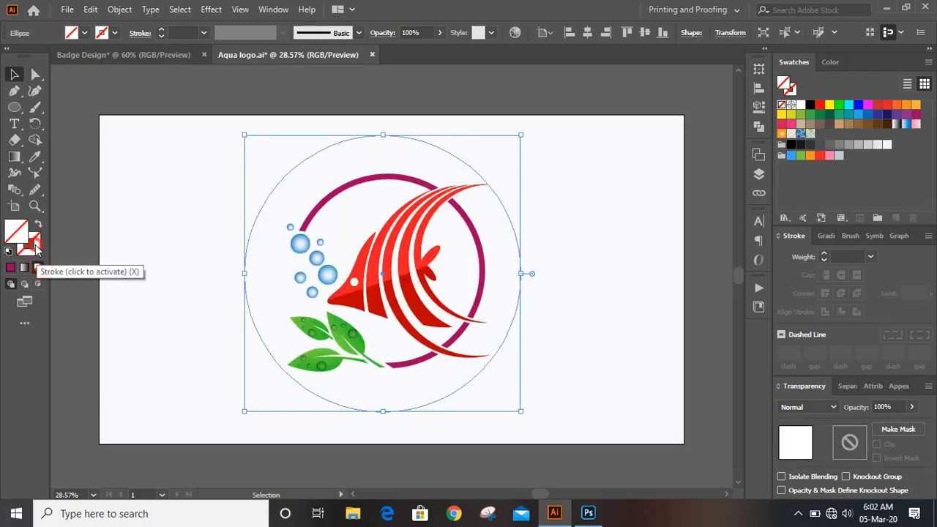
left_click(35, 244)
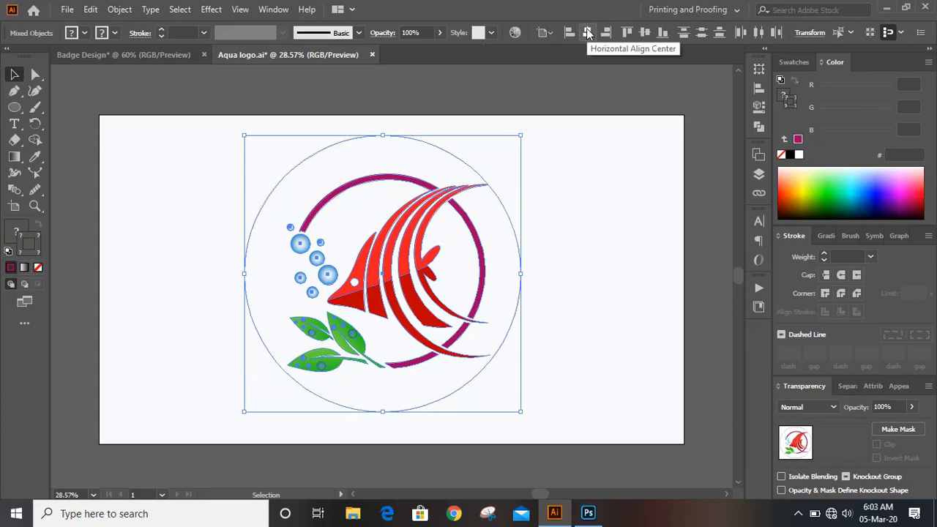
left_click(588, 32)
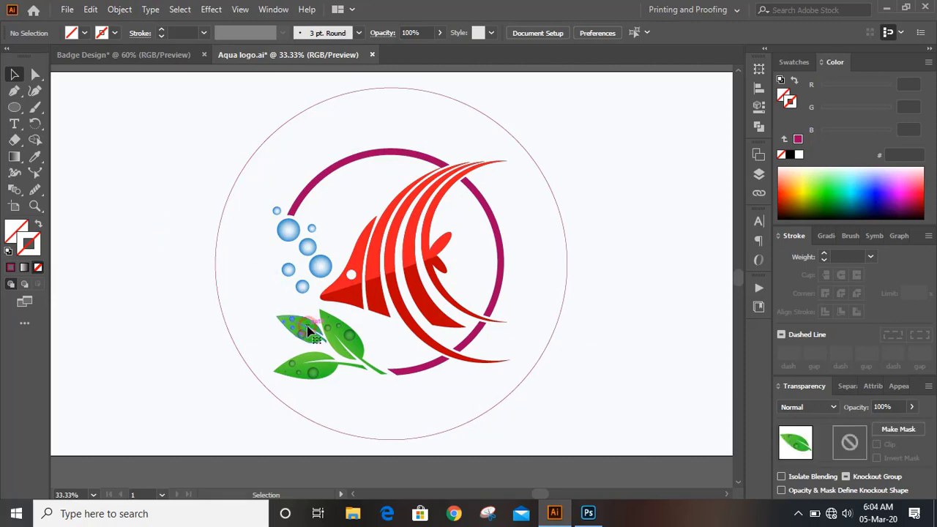
Step: Copy a single leaf to the left of the circle and select it
left_click_drag(308, 329, 161, 256)
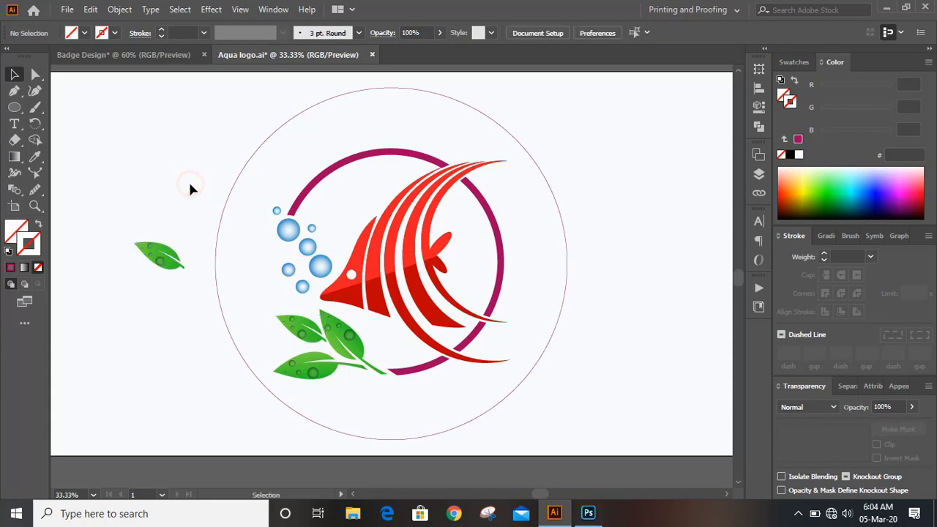
left_click(159, 256)
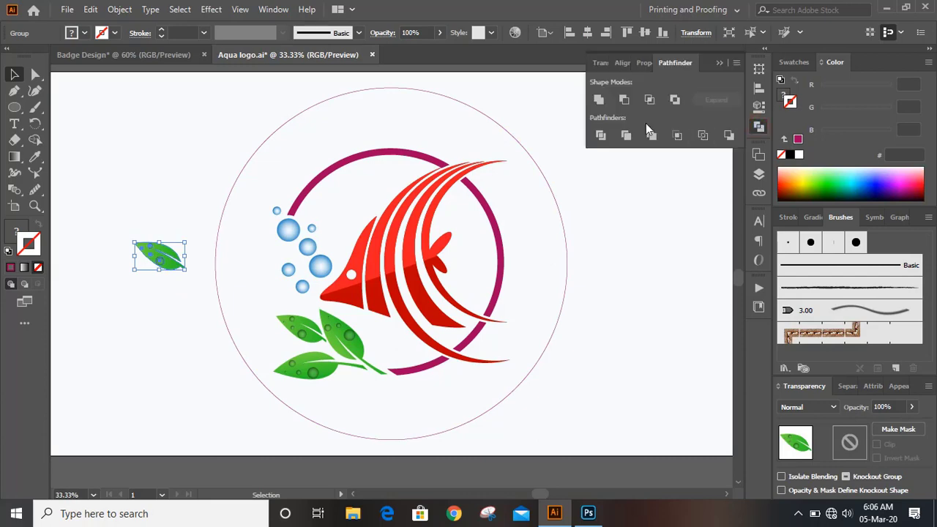
left_click(623, 99)
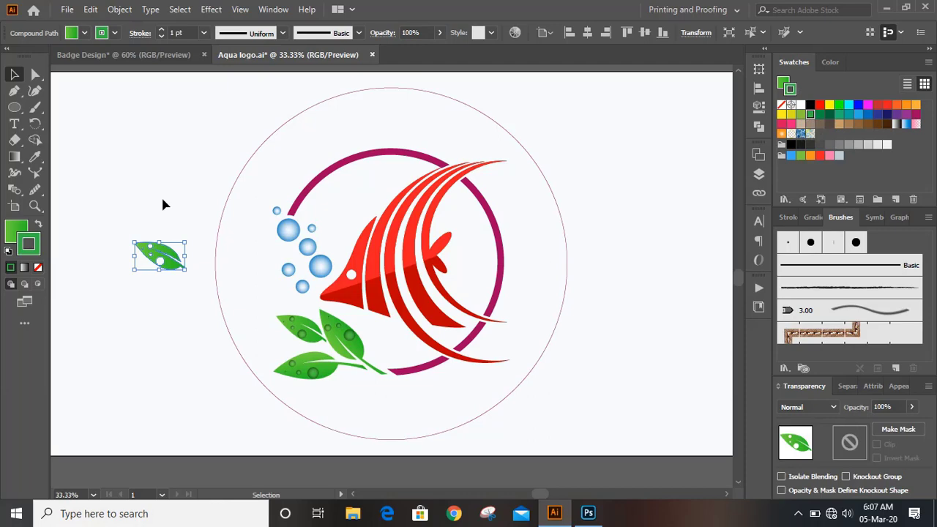
left_click(15, 230)
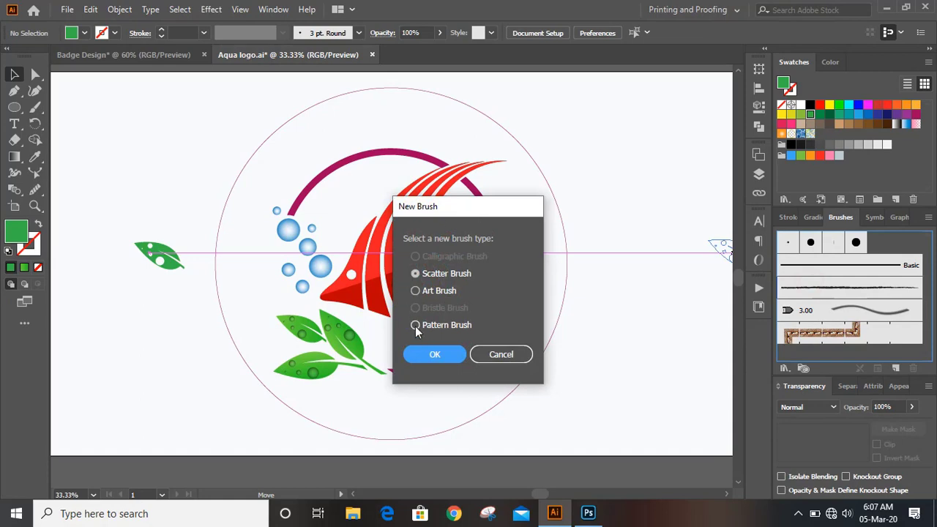
Step: Save the leaf as a new Pattern Brush with default options
left_click(434, 354)
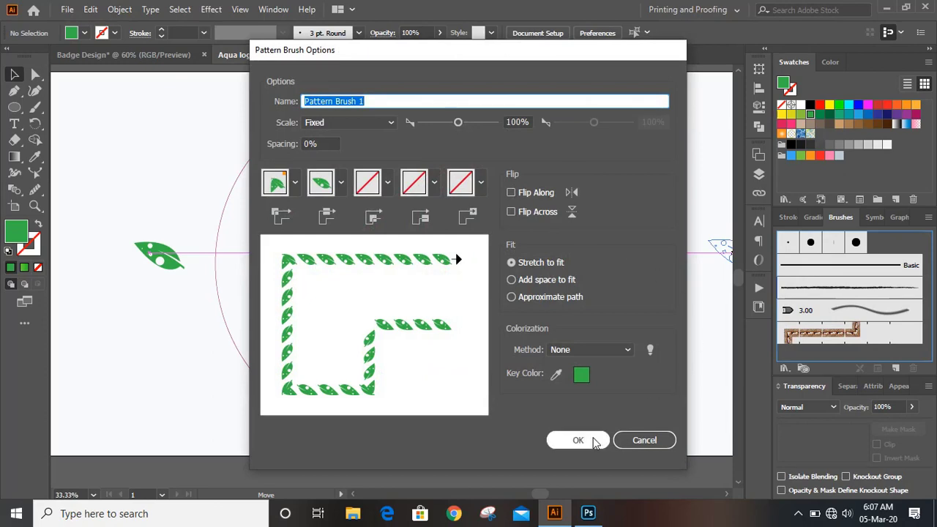
left_click(578, 440)
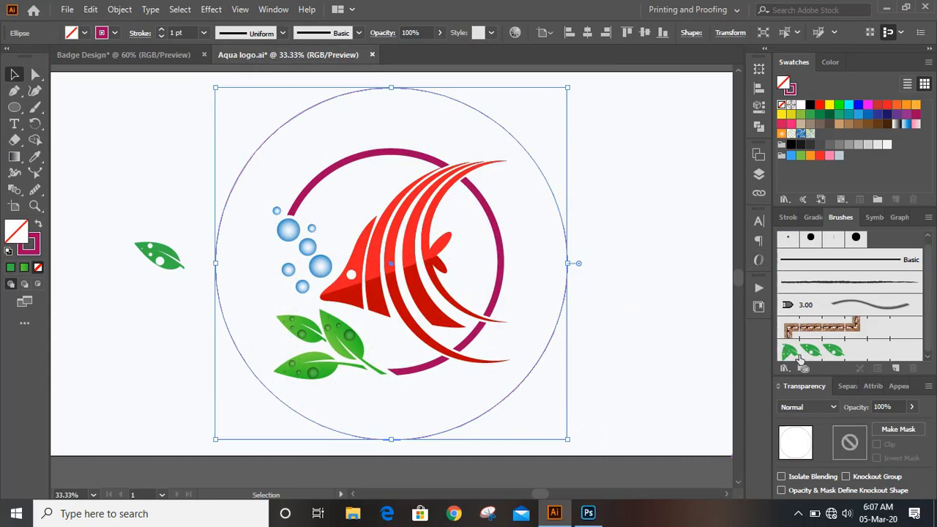
Step: Apply the leaf pattern brush to the circle with a 0.5 pt stroke
left_click(813, 353)
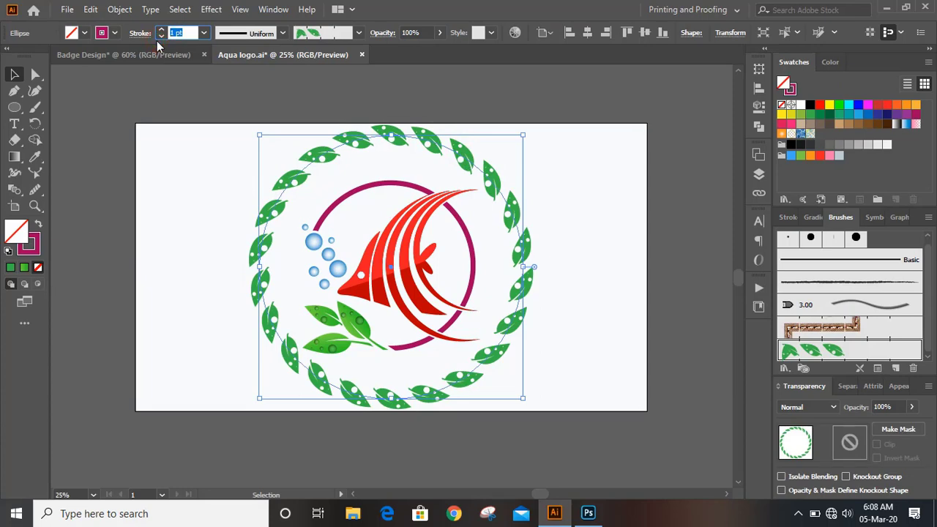
type(".5")
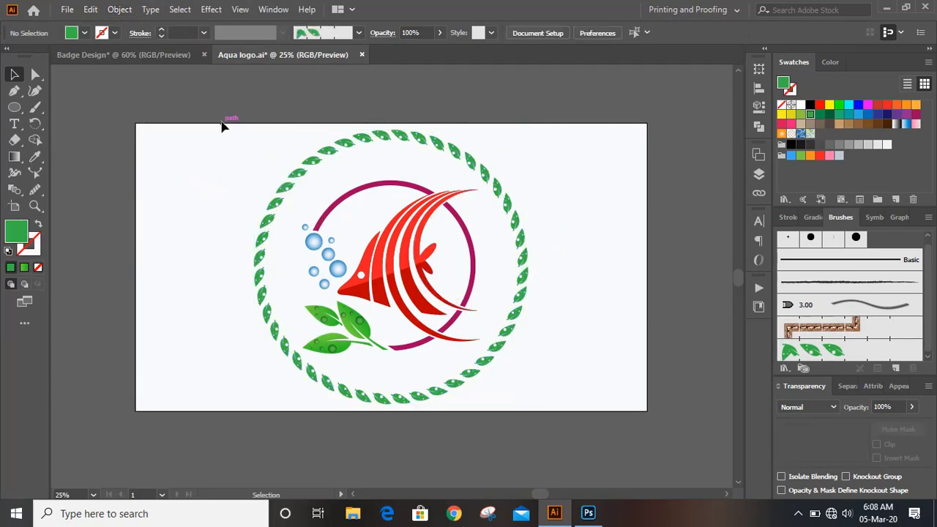
left_click(67, 9)
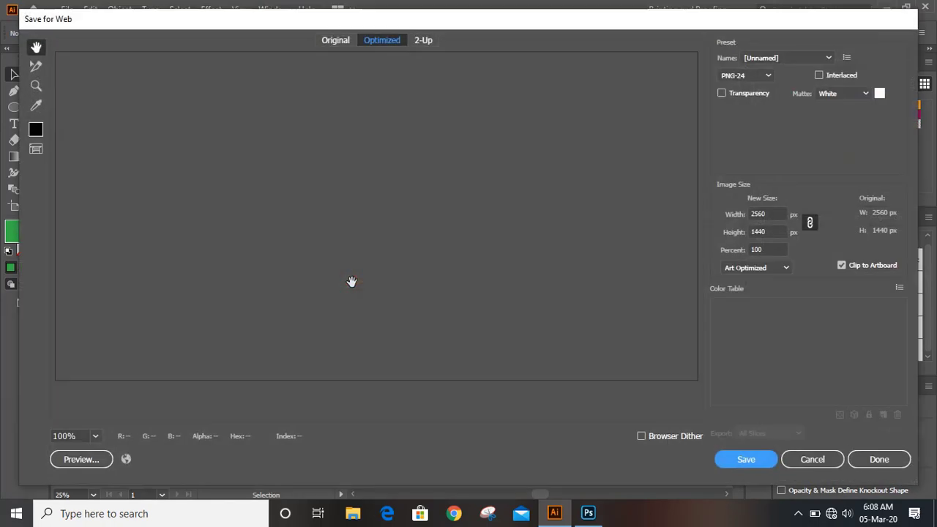
Step: Export a transparent PNG, previewed fit on screen, as Aqua-logo on the Desktop
left_click(94, 435)
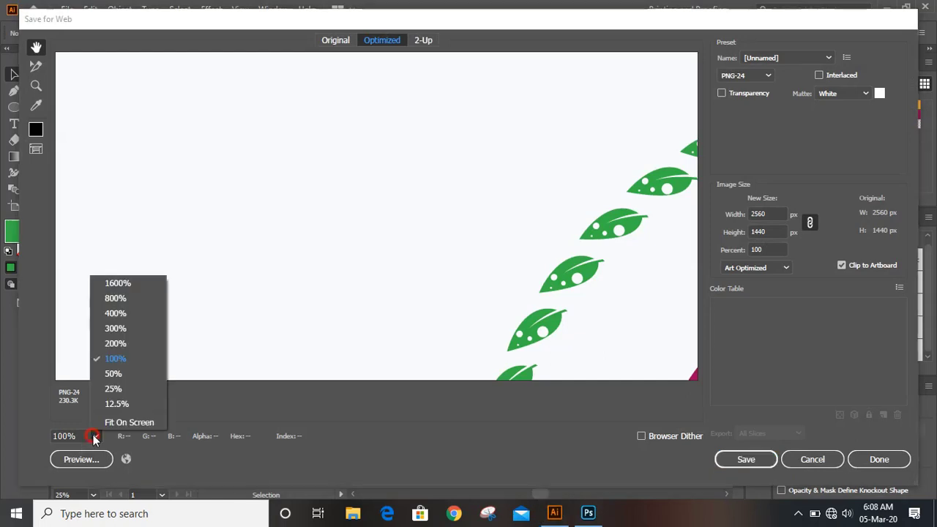
left_click(129, 421)
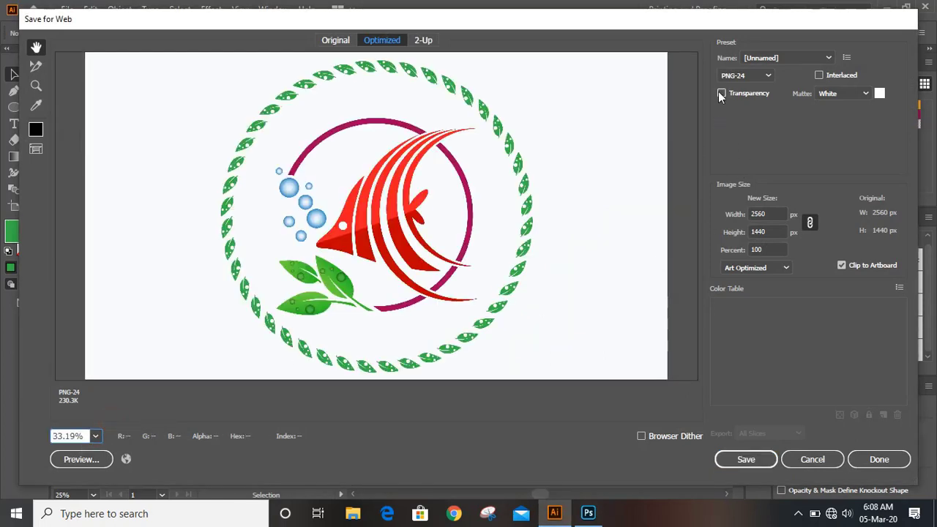
left_click(721, 95)
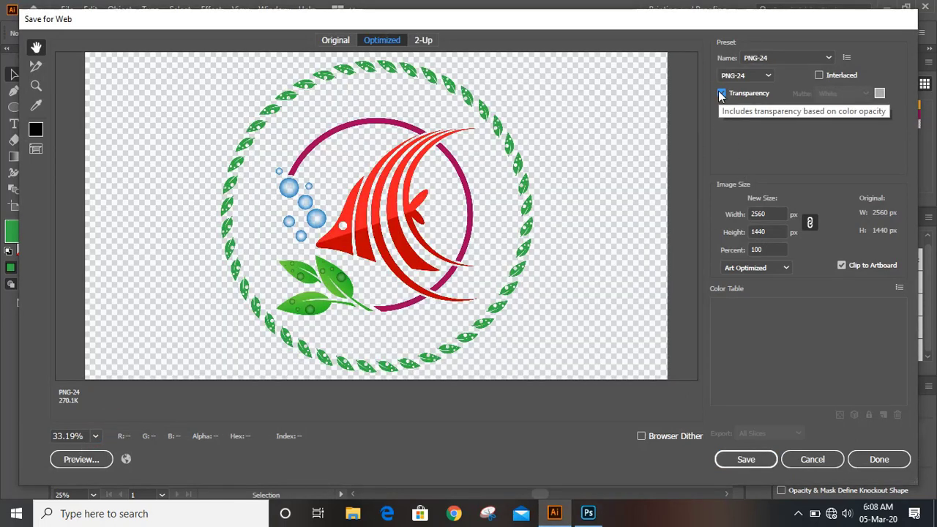
left_click(745, 459)
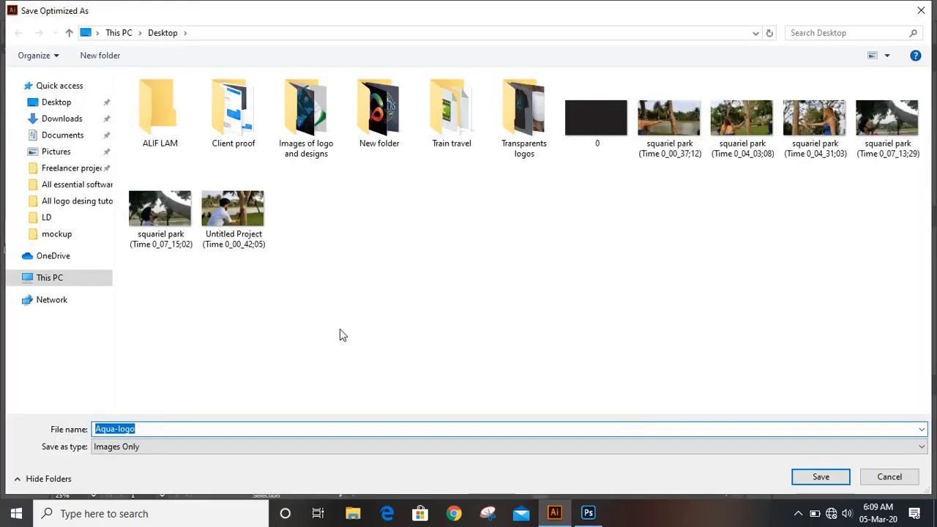
left_click(888, 476)
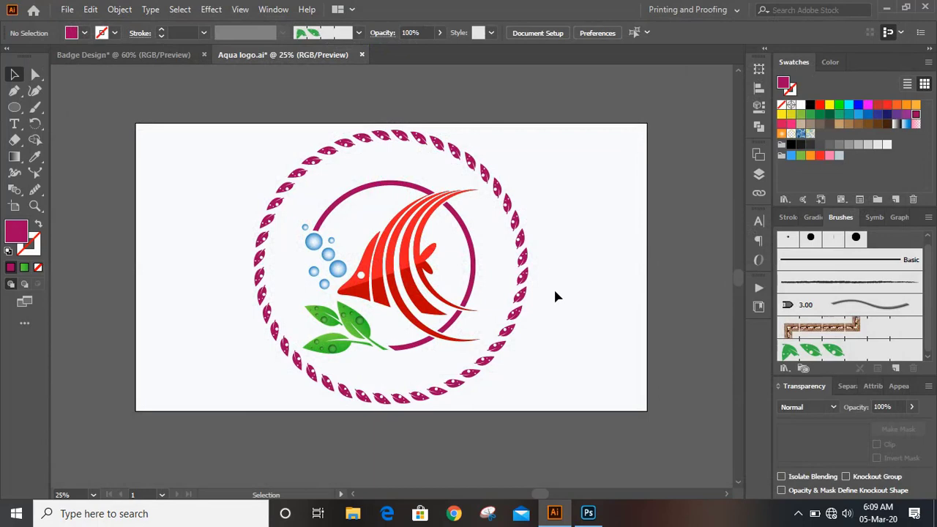
mouse_move(613, 501)
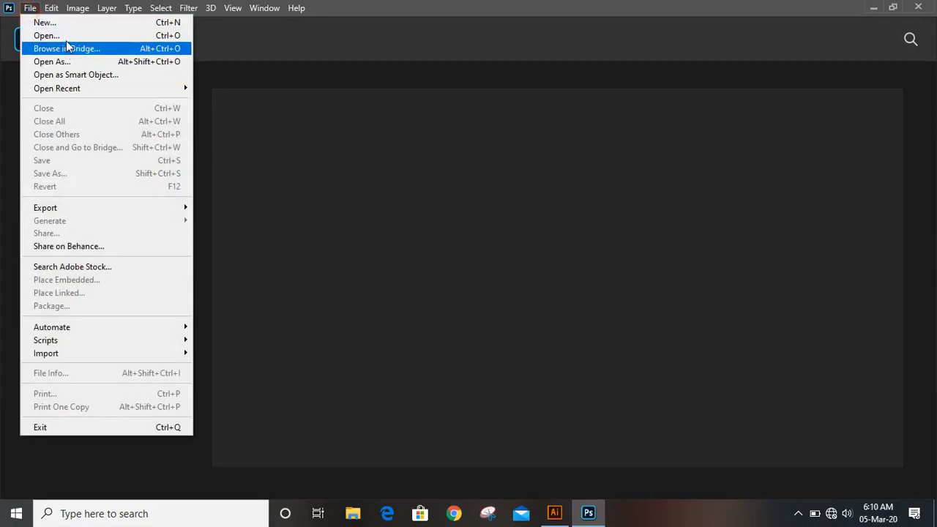
Step: Open Aqua-logo.png and Badge mockup.psd in Photoshop
left_click(46, 35)
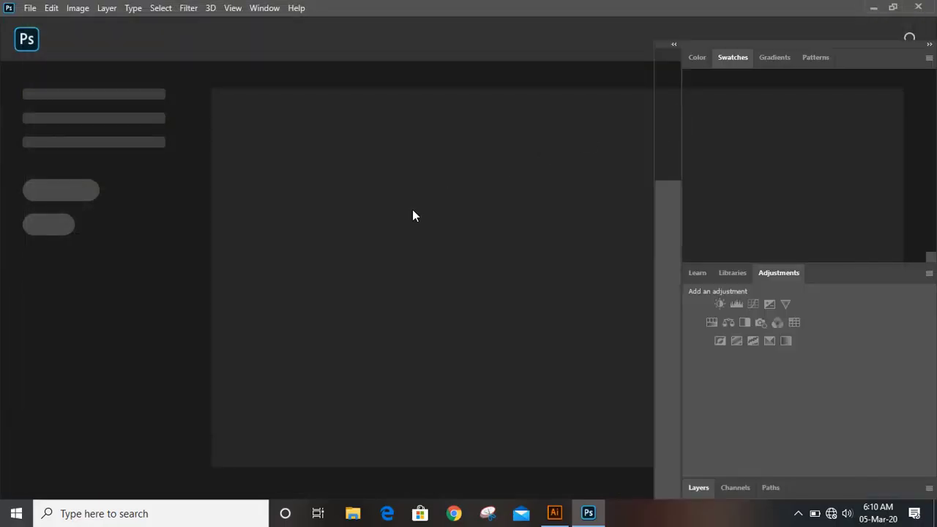
left_click(30, 8)
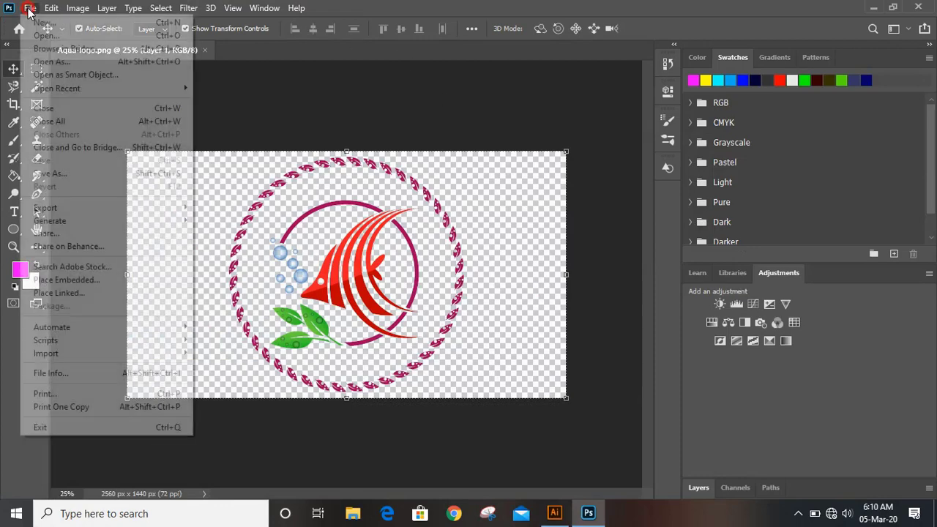
left_click(46, 36)
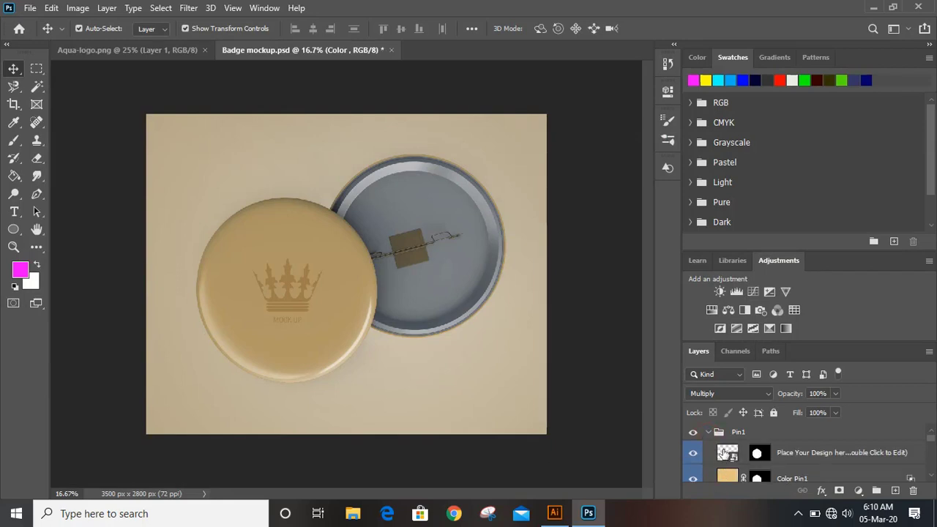
mouse_move(728, 452)
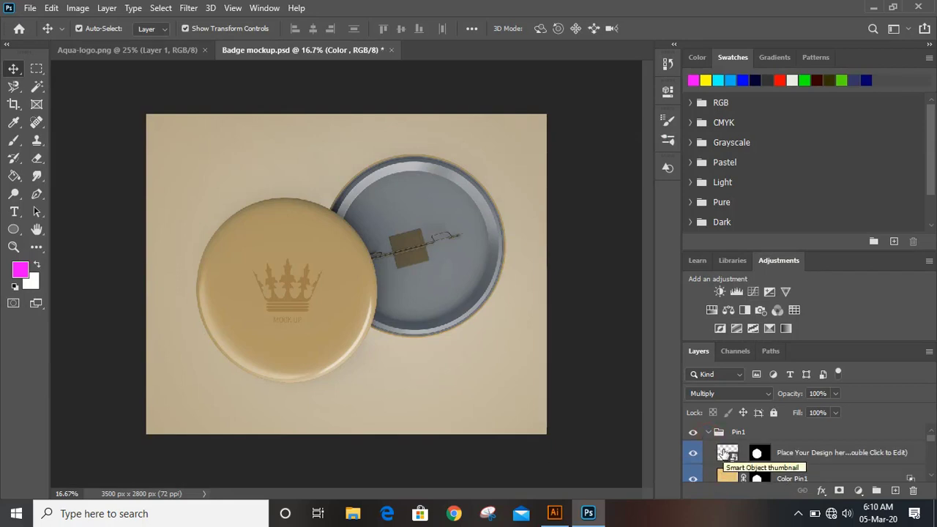
Step: Edit the Place Your Design here smart object and scale the Aqua logo into it
double_click(728, 452)
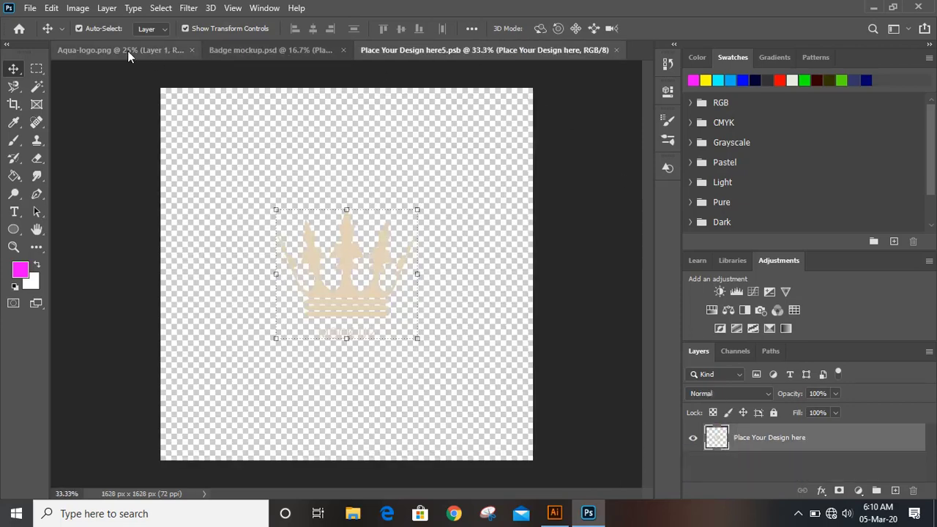
left_click(121, 50)
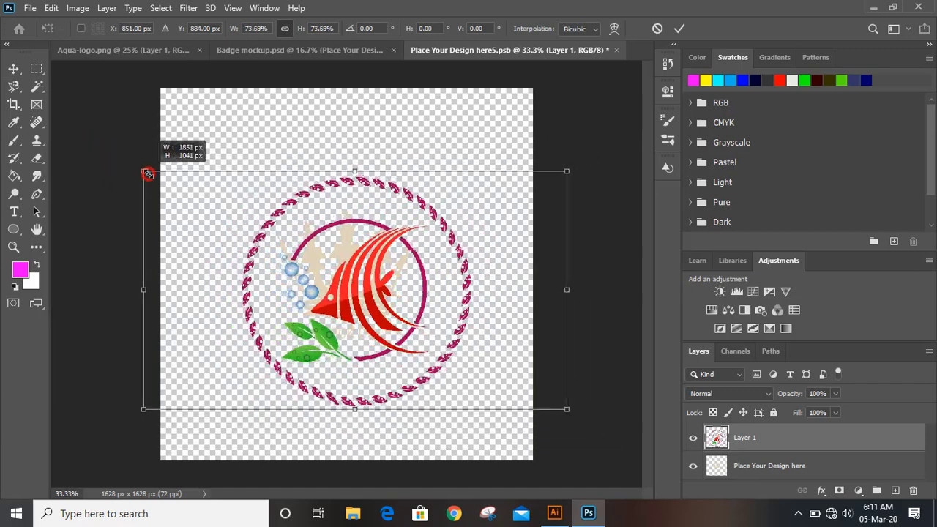
left_click_drag(148, 174, 188, 198)
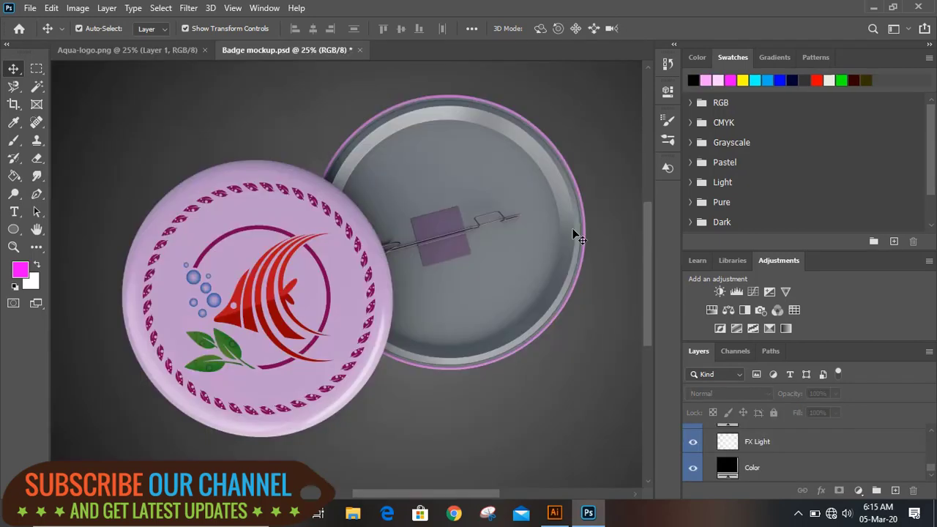
mouse_move(570, 236)
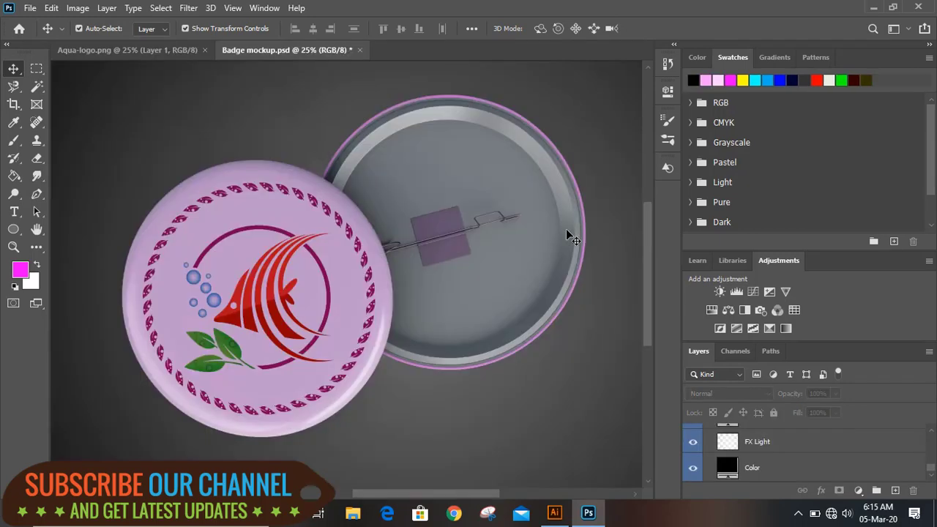